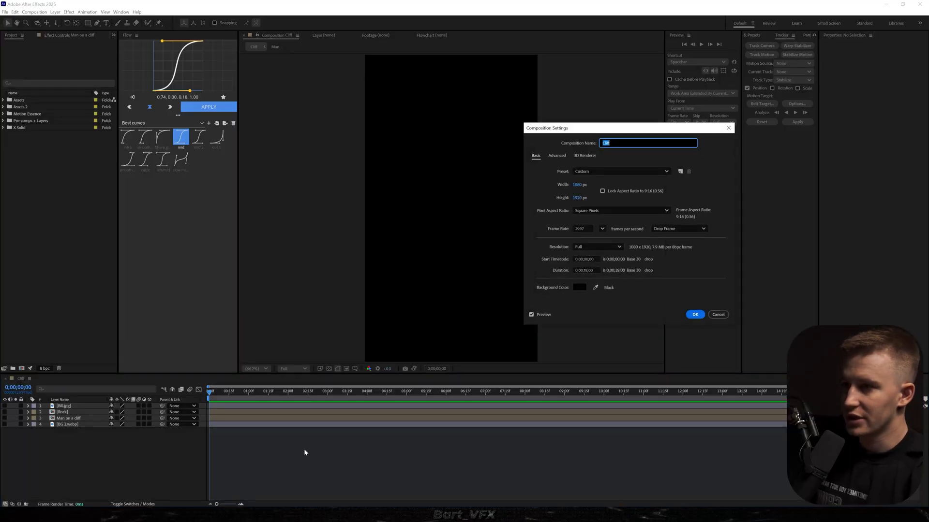
# - Confirm the vertical comp settings, add a 50mm camera and a 3D null object
pyautogui.click(695, 314)
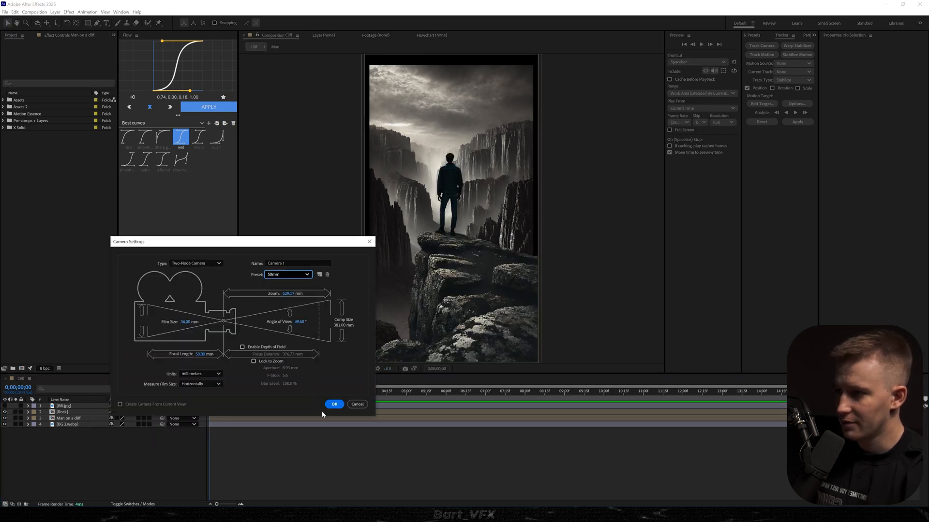
pyautogui.click(334, 404)
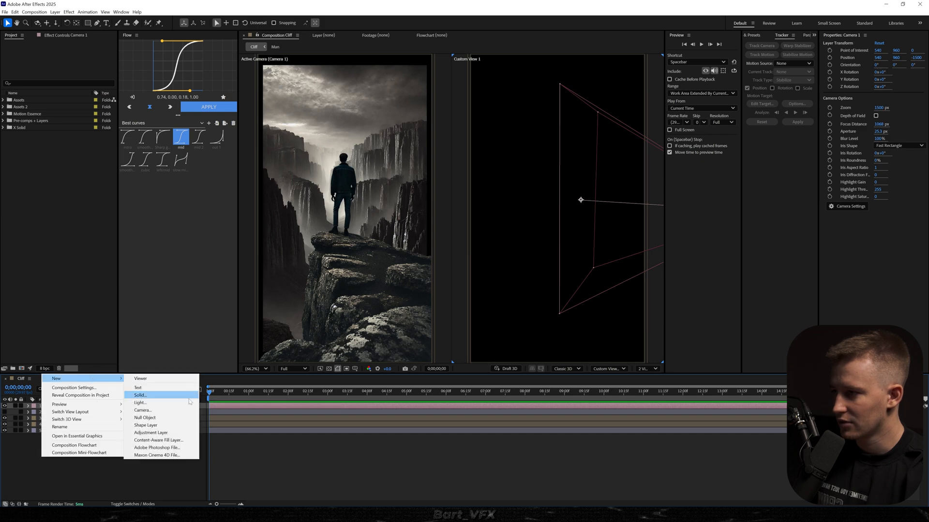
pyautogui.click(145, 418)
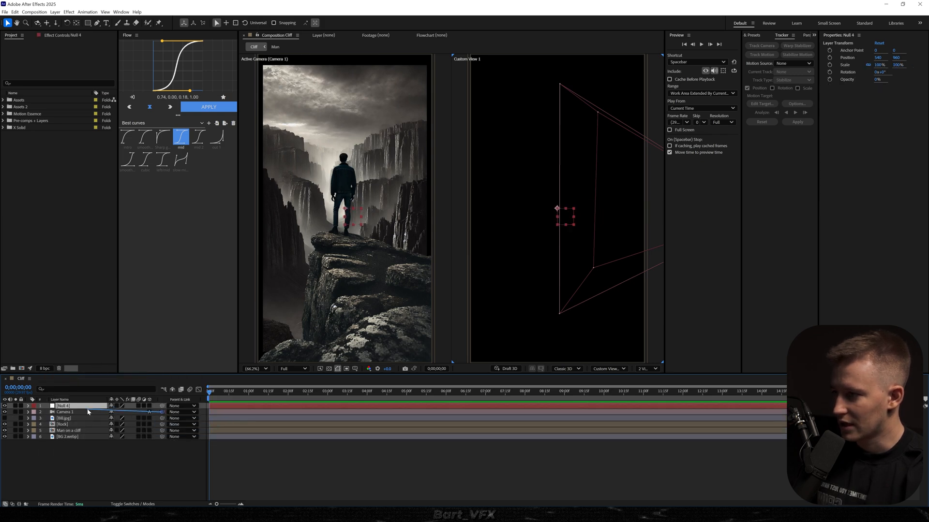
pyautogui.rightClick(34, 406)
pyautogui.write('cam')
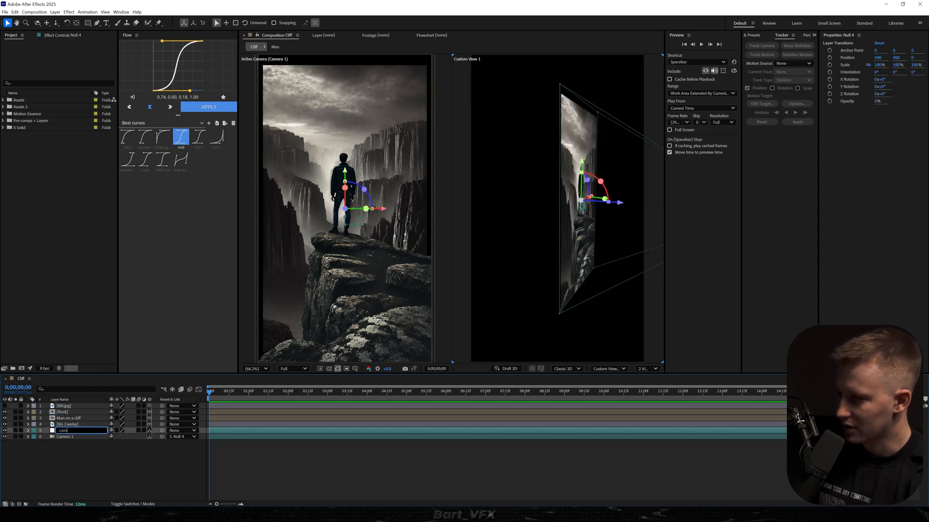
# - Show 2 Views in the viewer with Custom View 1 in the second panel
pyautogui.click(647, 368)
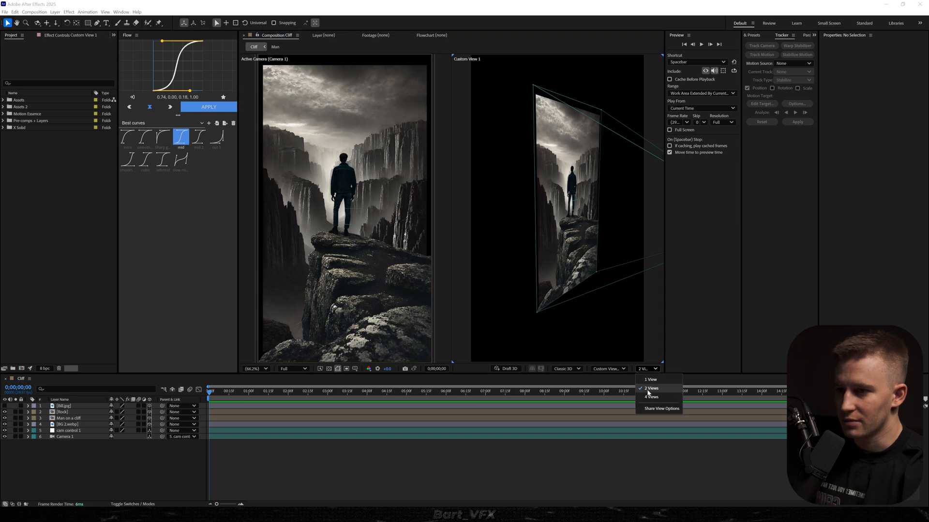
pyautogui.click(607, 368)
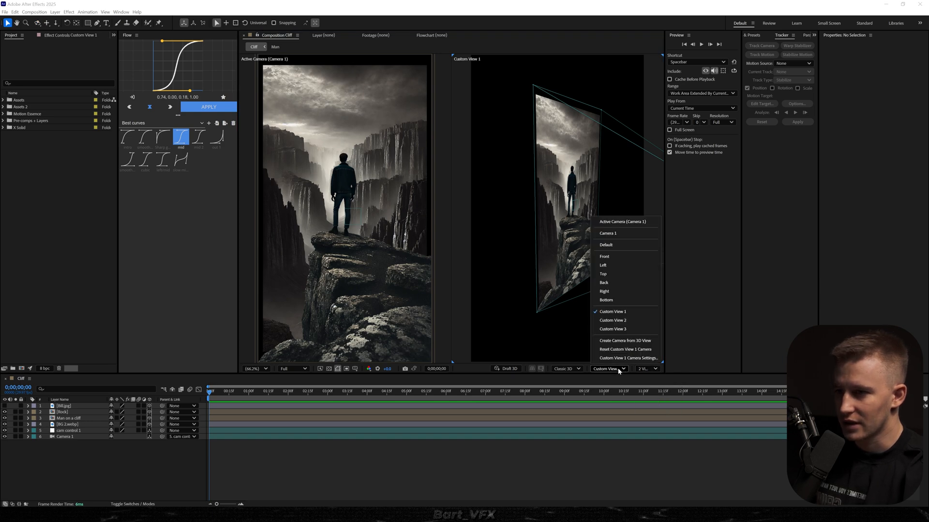
pyautogui.click(613, 312)
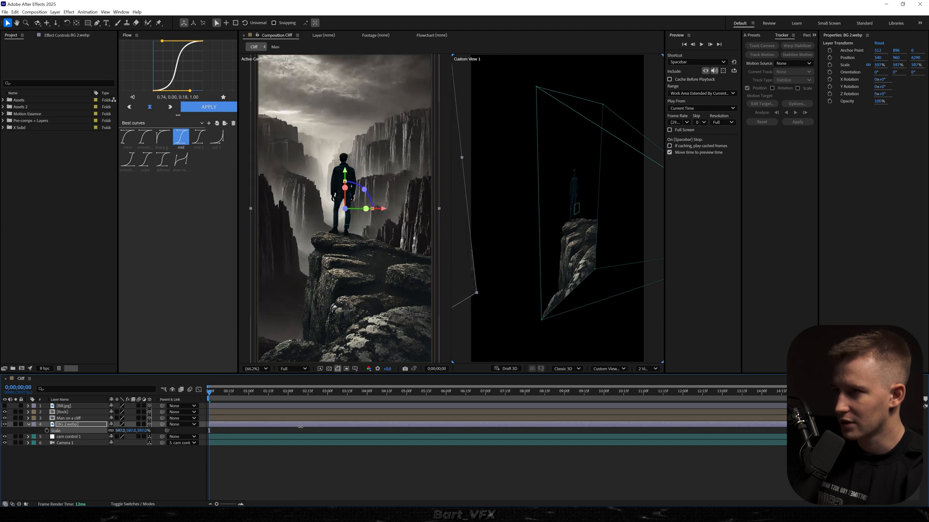
# - Push the background back in Z, scale it up, and reposition the camera control null
pyautogui.click(66, 418)
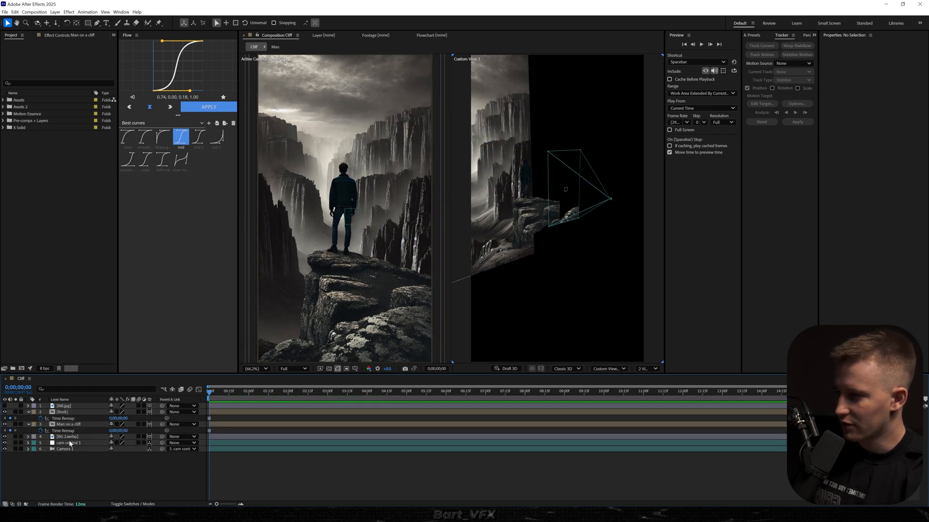
pyautogui.click(69, 443)
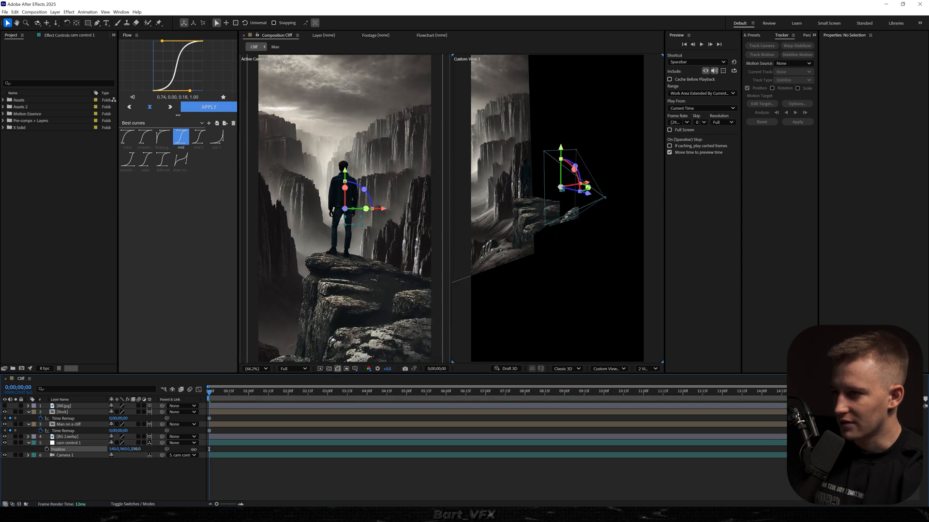
pyautogui.click(69, 443)
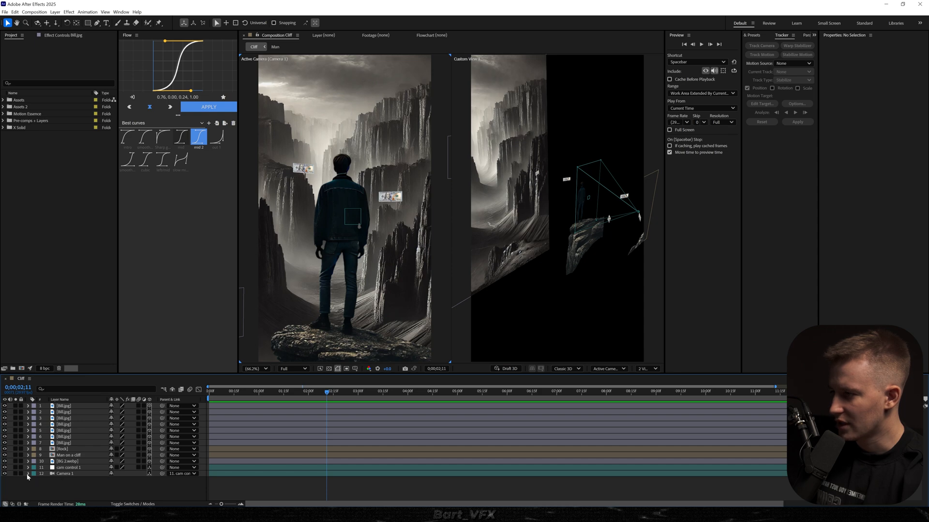
# - Precompose the seven selected bill layers into a new Bills composition with Ctrl+Shift+C
pyautogui.click(27, 474)
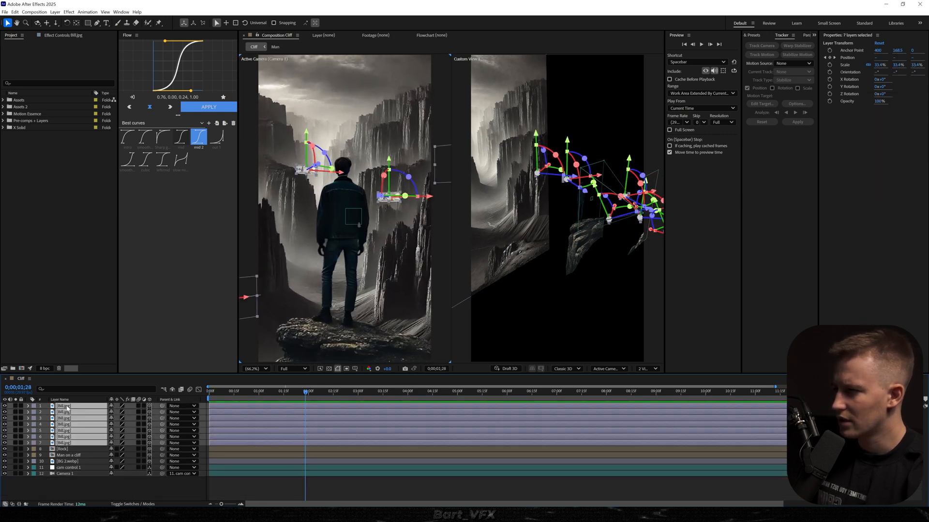
pyautogui.press('ctrl+shift+c')
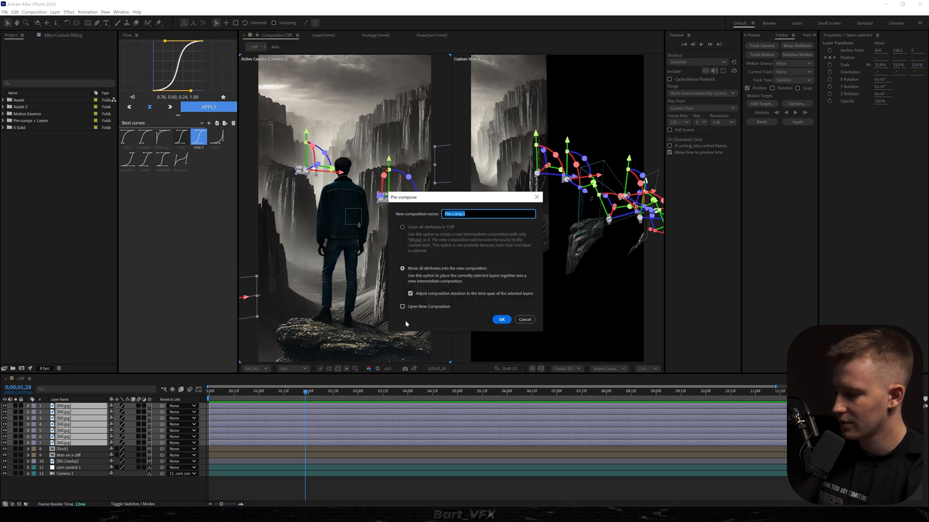
pyautogui.click(501, 320)
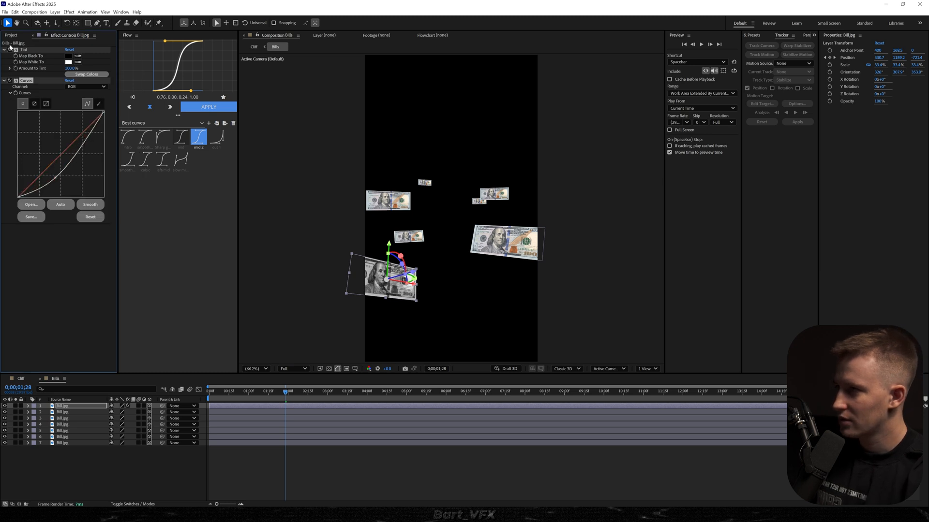
# - In the Cliff comp, make a 'money' text layer with green fill in Montserrat Black
pyautogui.click(63, 412)
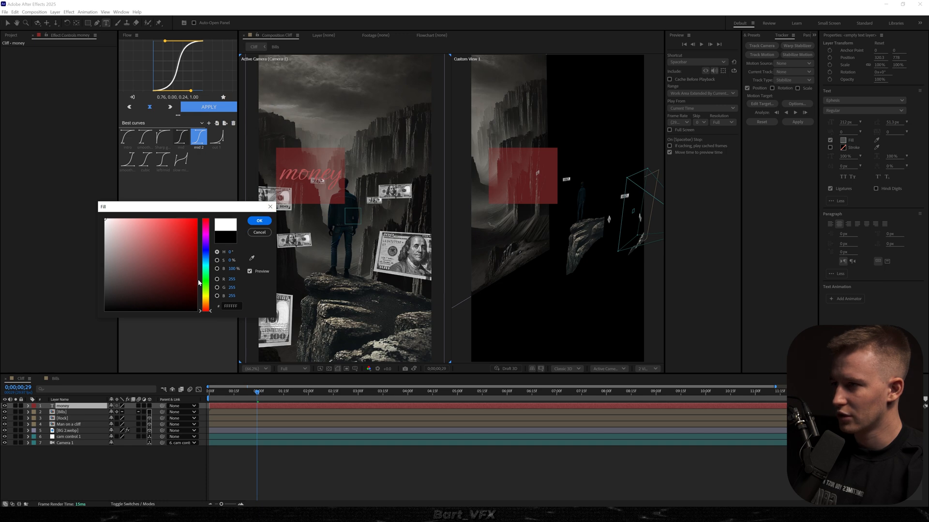
pyautogui.click(258, 220)
pyautogui.write('montserr')
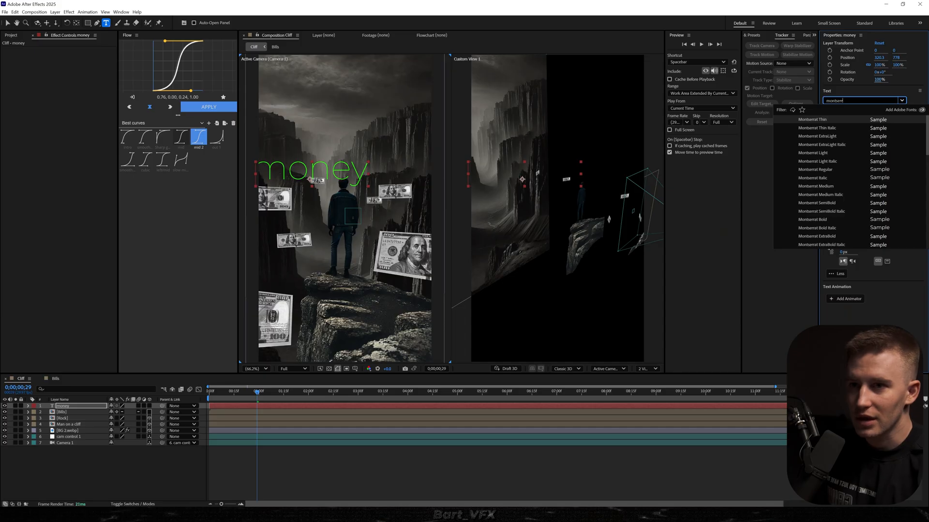
pyautogui.click(820, 119)
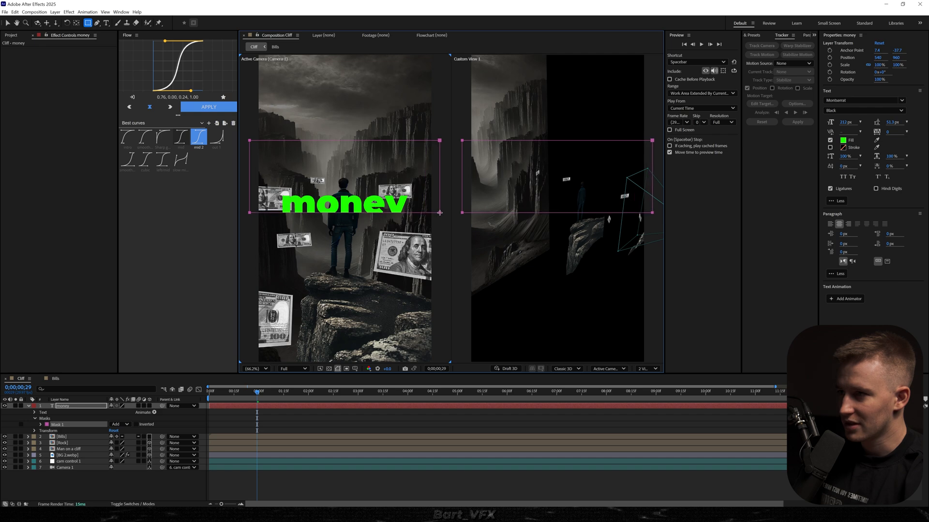
# - Add Deep Glow to the money text, keyframe bill Position, and add a vignette
pyautogui.click(39, 412)
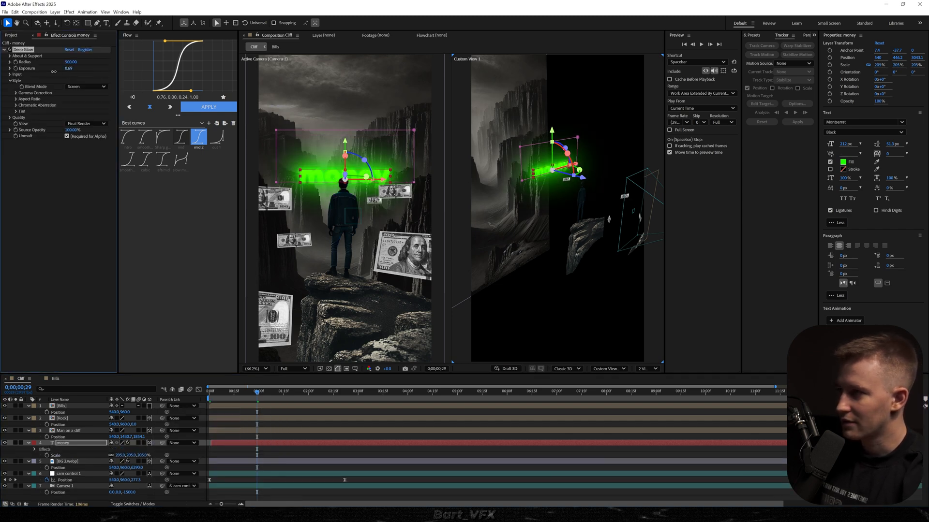
pyautogui.click(275, 35)
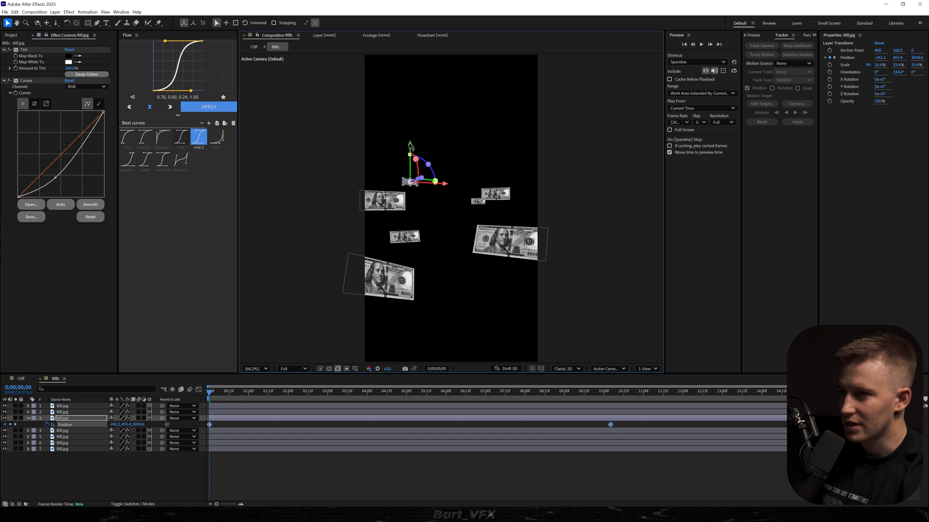
pyautogui.click(255, 35)
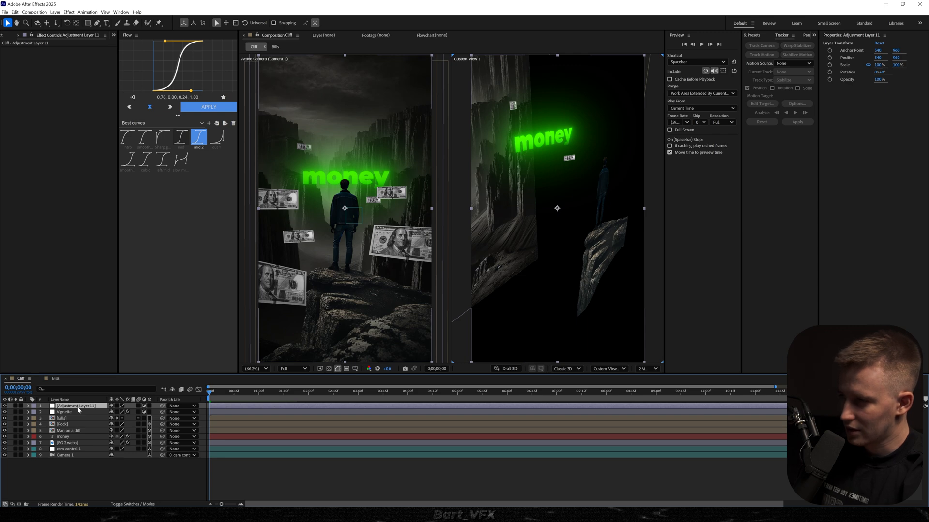
# - Rename the adjustment layer to 'Noise' and scrub the timeline to preview the shot
pyautogui.doubleClick(74, 406)
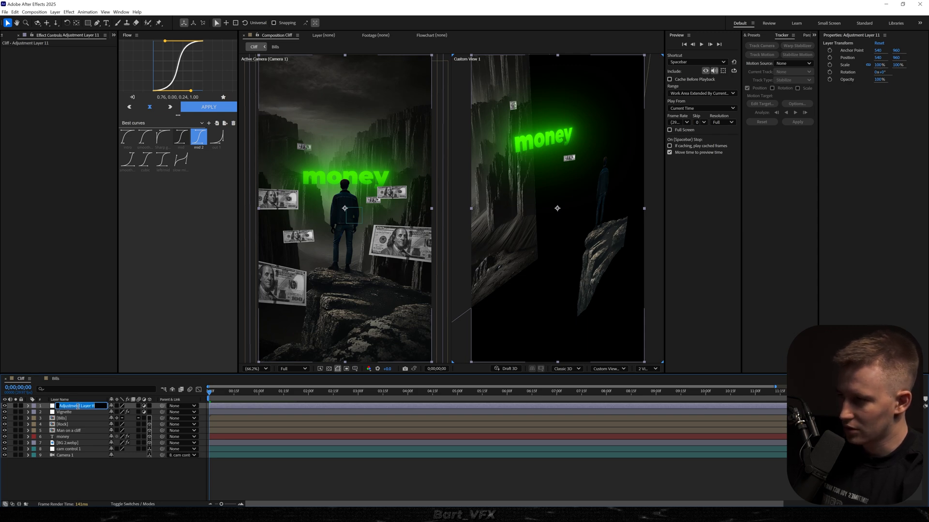
pyautogui.write('nois')
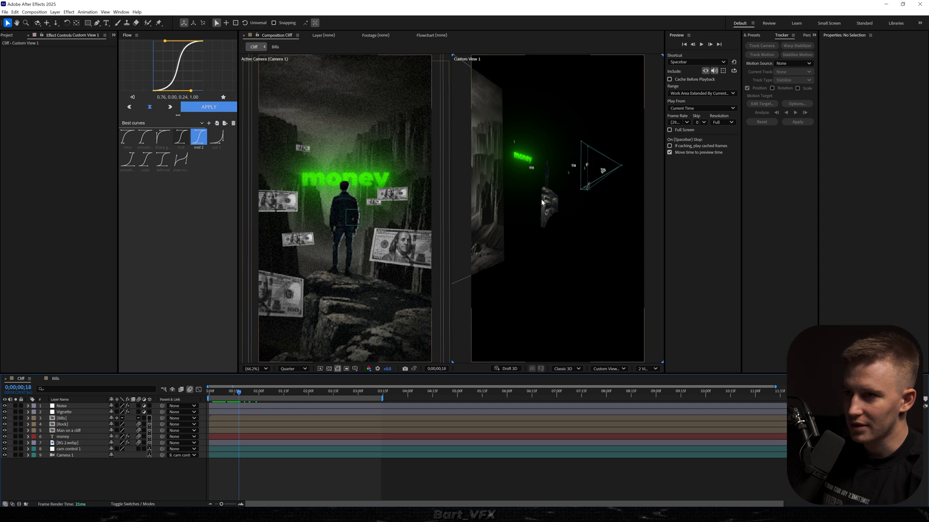
pyautogui.moveTo(473, 119)
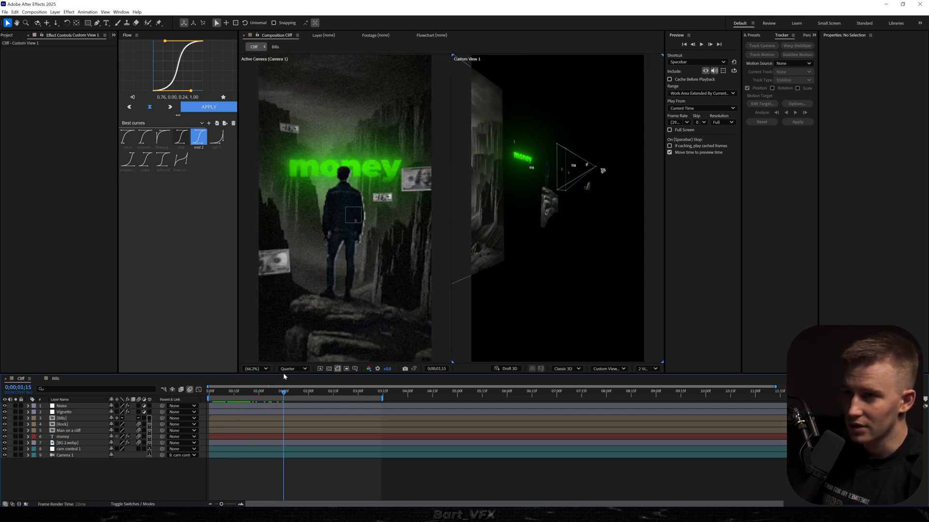
pyautogui.moveTo(285, 393); pyautogui.dragTo(279, 394)
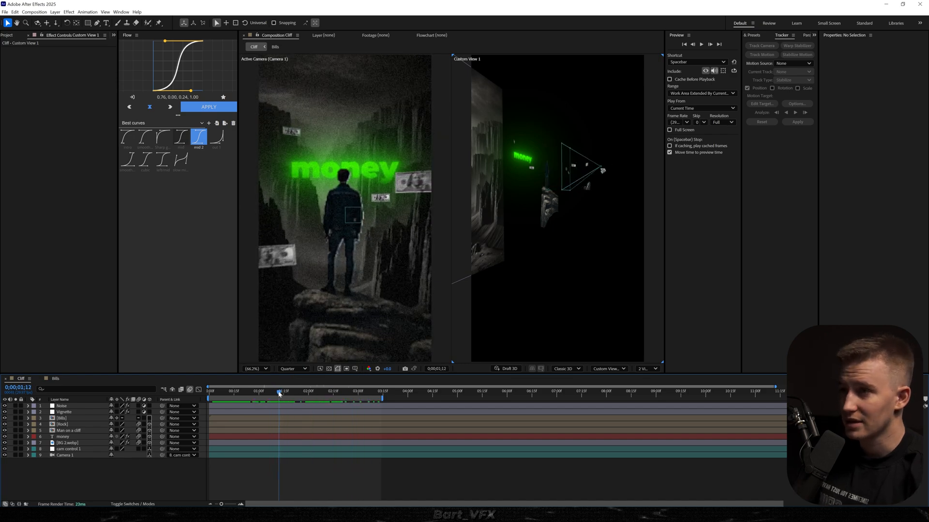